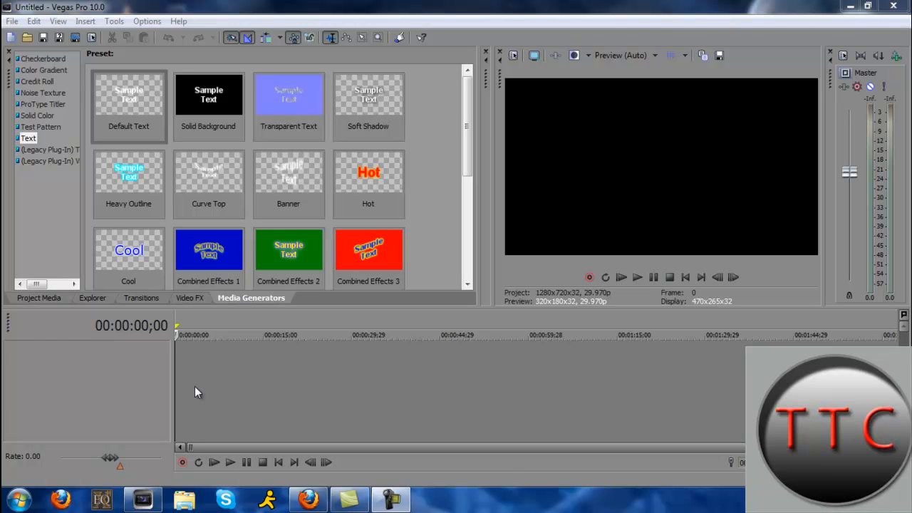
mouse_move(102, 222)
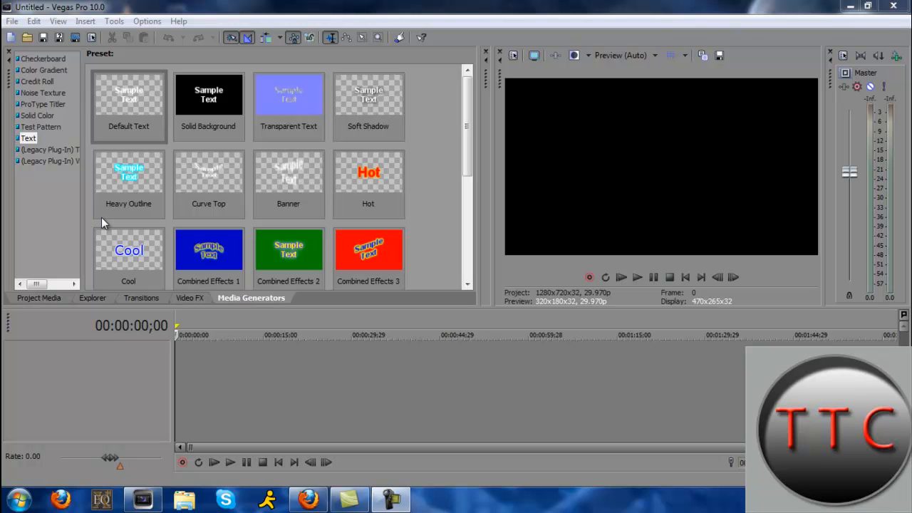
mouse_move(55, 152)
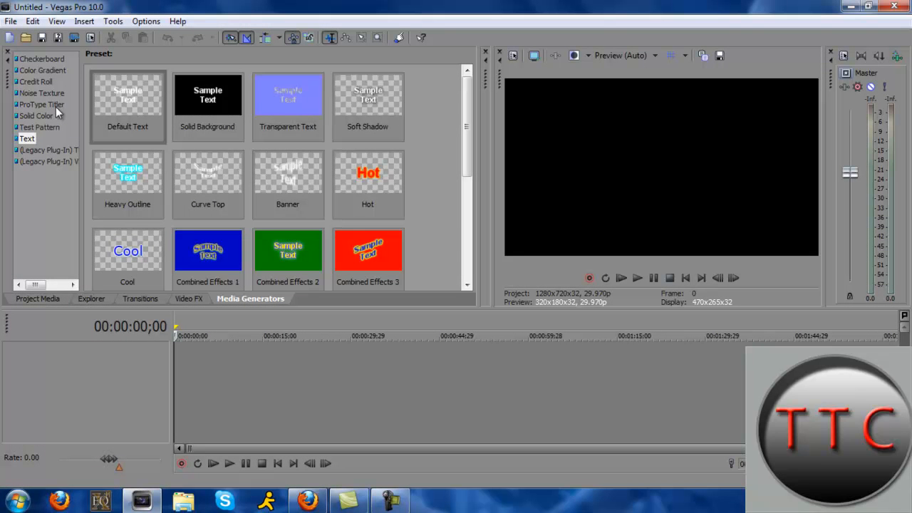
Browse the Text generator presets, then show the ProType Titler presets (Empty, Centered, Center Baseline, Near Baseline)
left_click(41, 106)
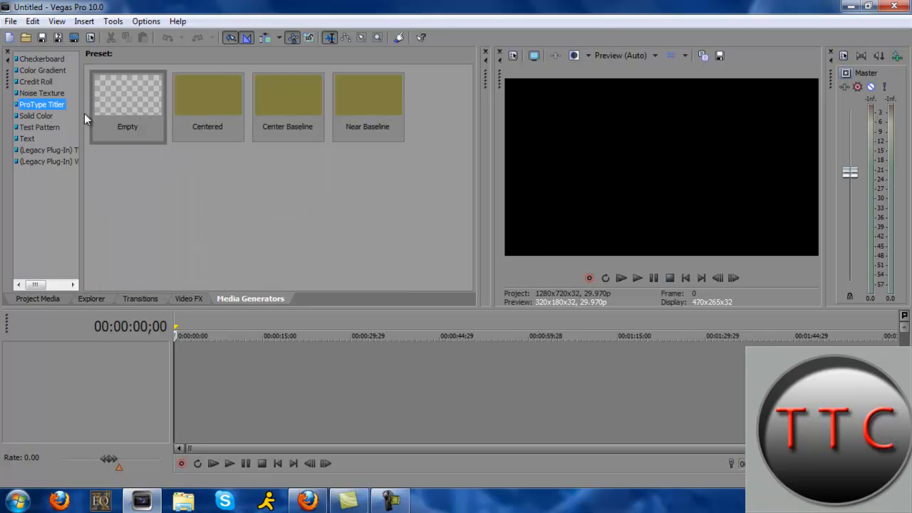
mouse_move(220, 298)
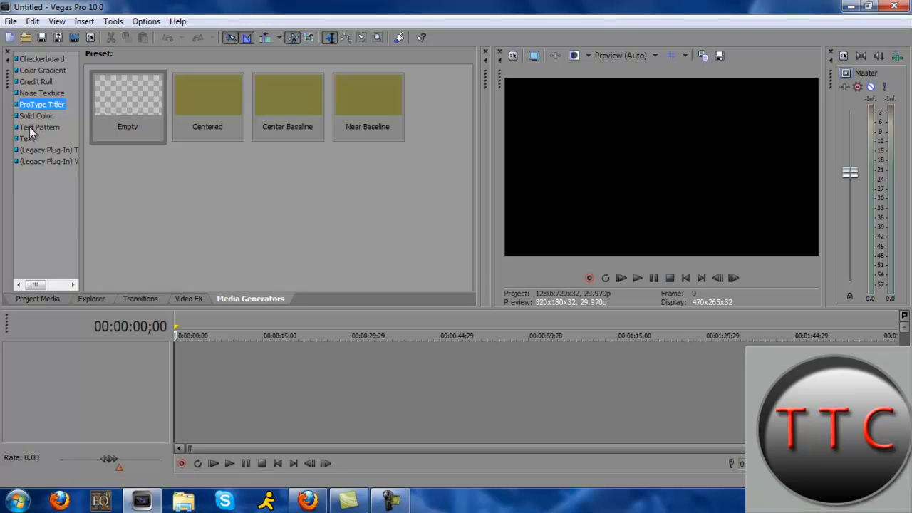
left_click(42, 104)
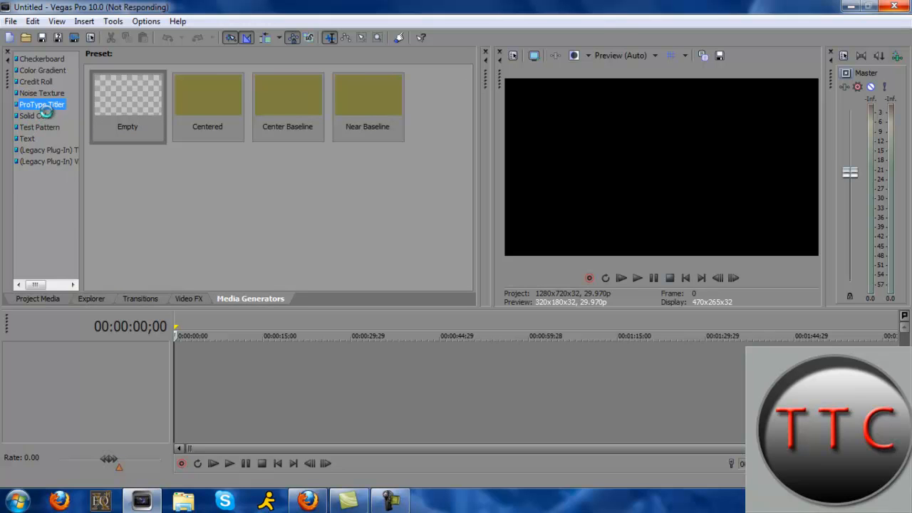
left_click(27, 138)
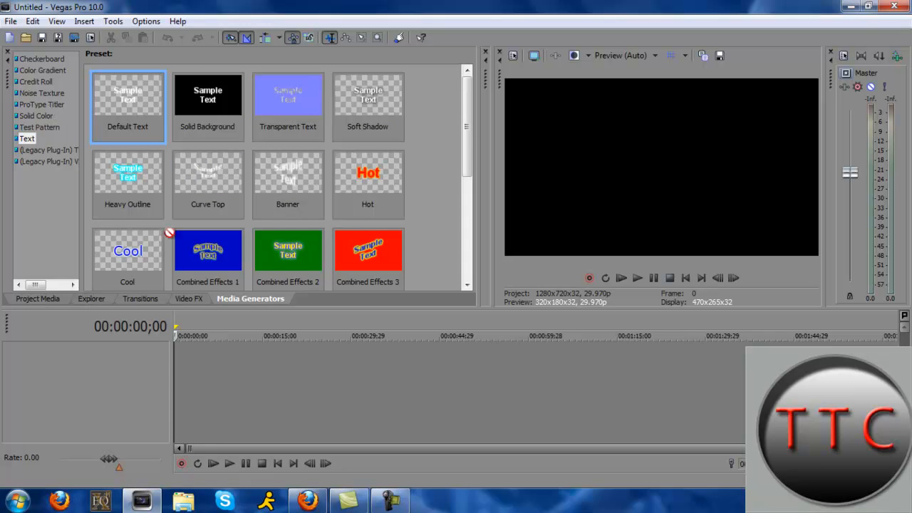
mouse_move(230, 225)
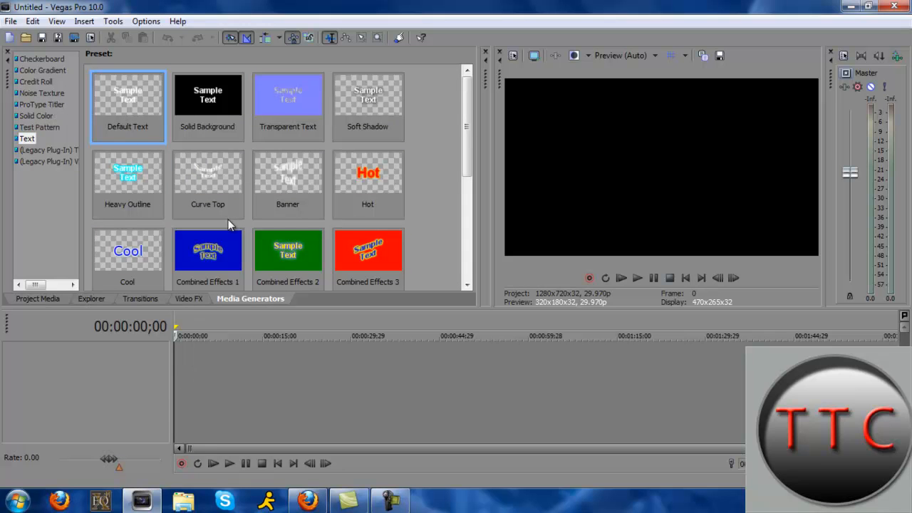
scroll("down", 3)
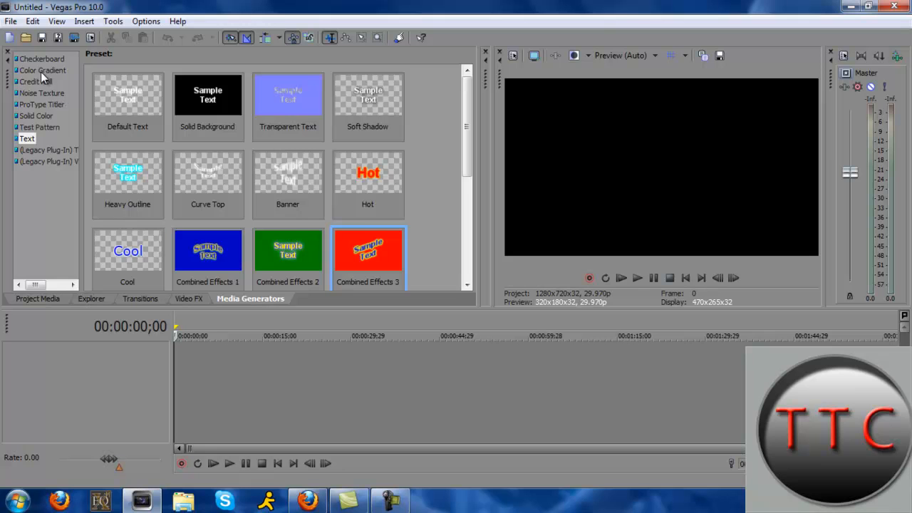
left_click(39, 105)
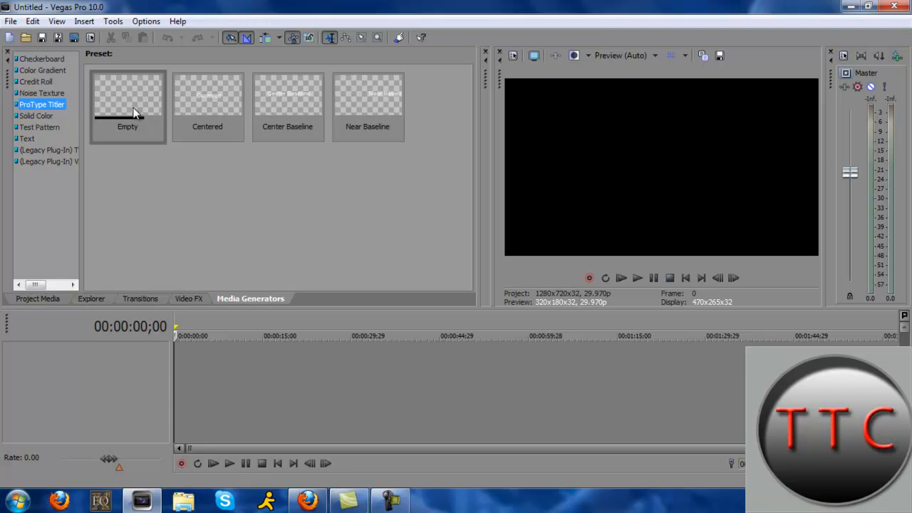
mouse_move(122, 105)
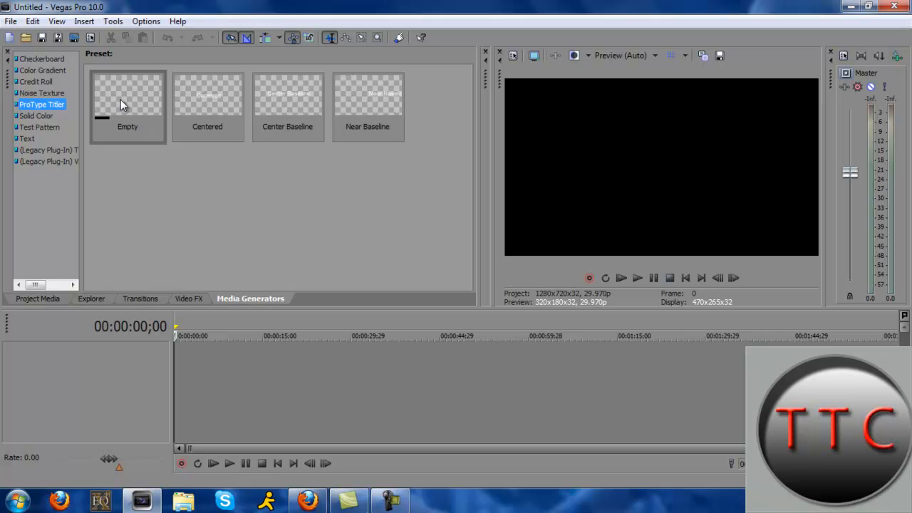
Place an Empty ProType title on the timeline and set its defaults to Arial at size 2.00
left_click(128, 100)
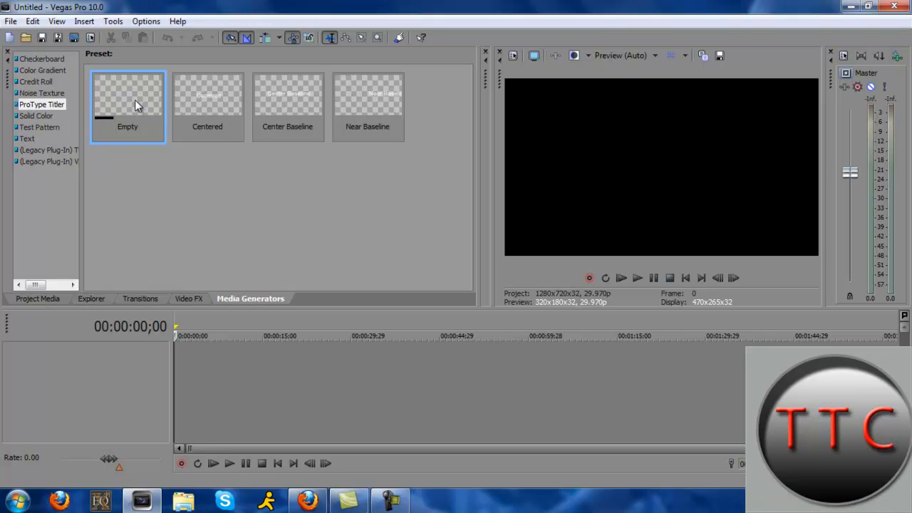
left_click_drag(135, 105, 184, 355)
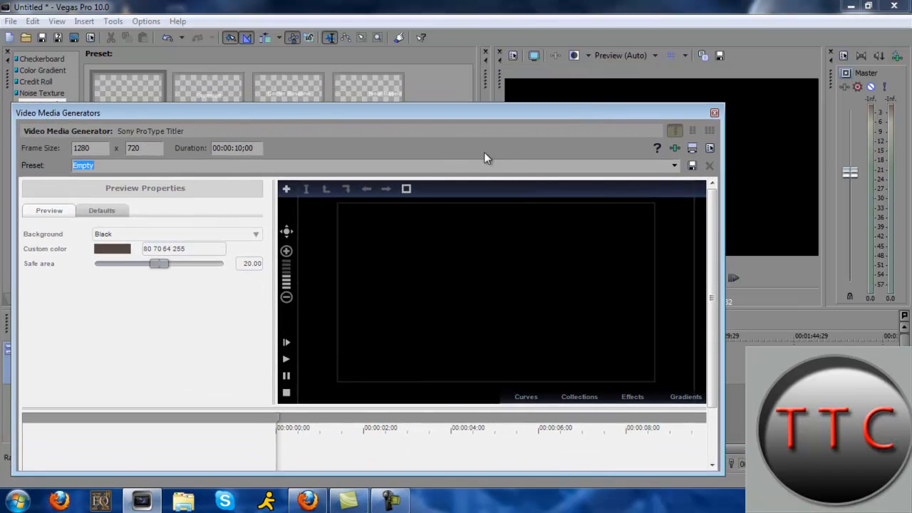
mouse_move(70, 228)
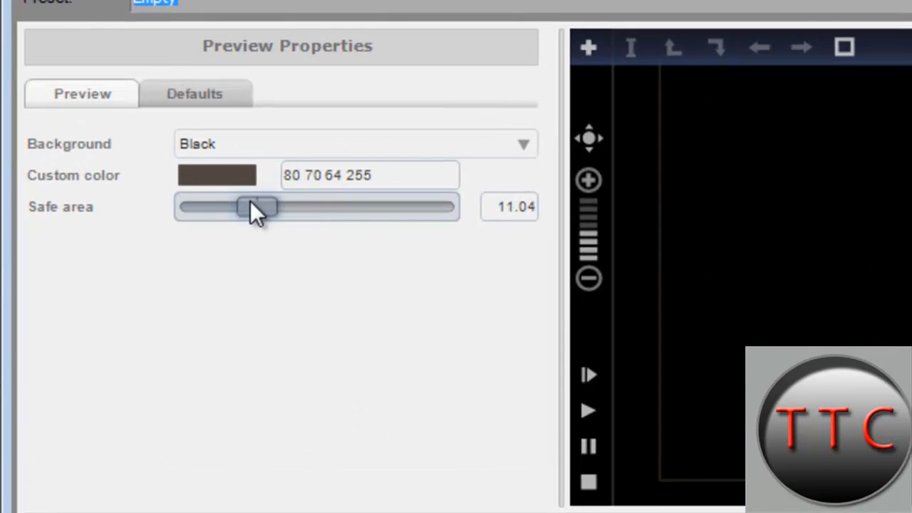
left_click(194, 94)
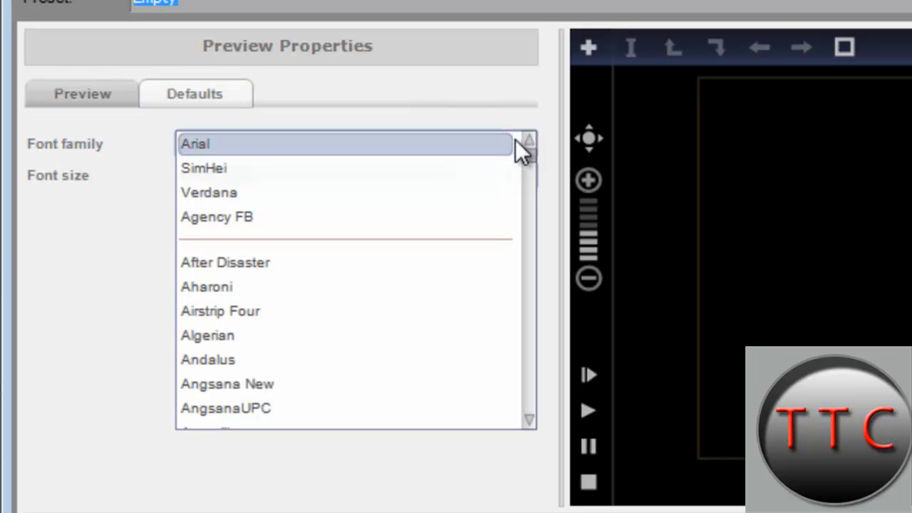
left_click_drag(527, 149, 527, 292)
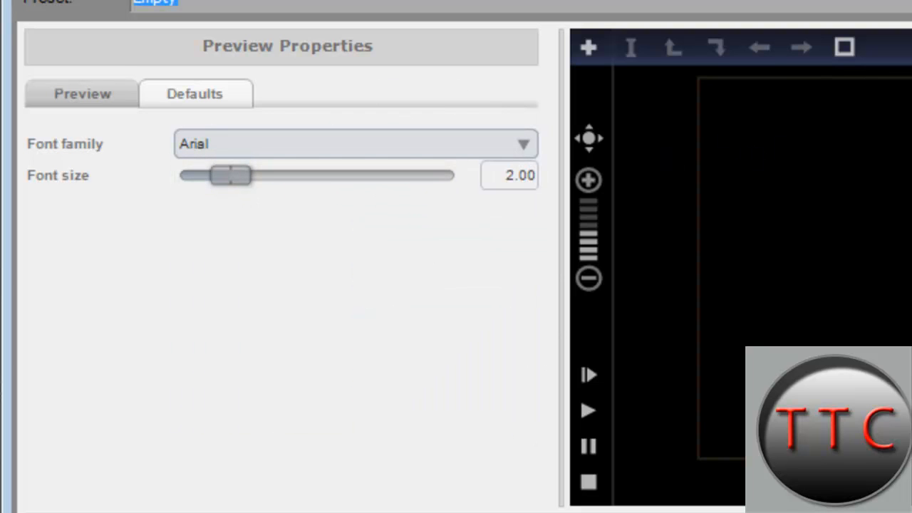
Preview the Fly in and Popup animations in Collections and apply the Scroll animation to the title
left_click(83, 94)
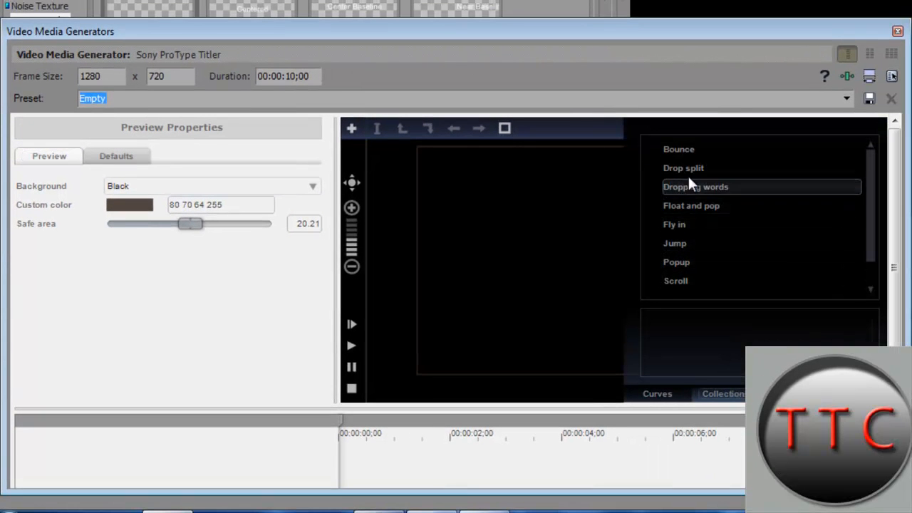
mouse_move(678, 242)
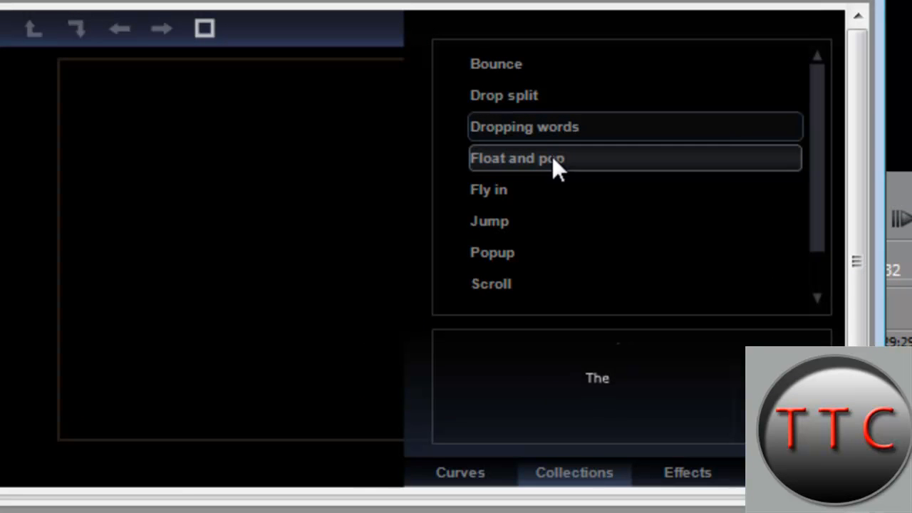
left_click(516, 158)
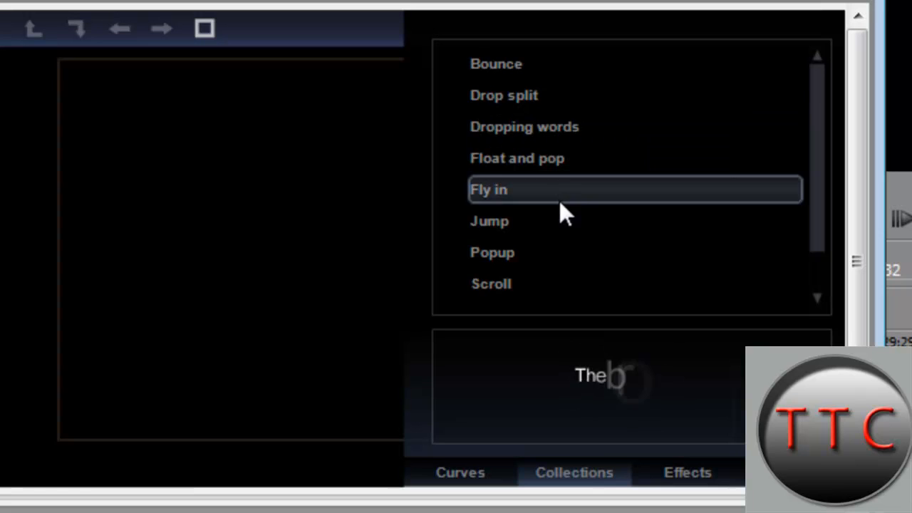
left_click(492, 252)
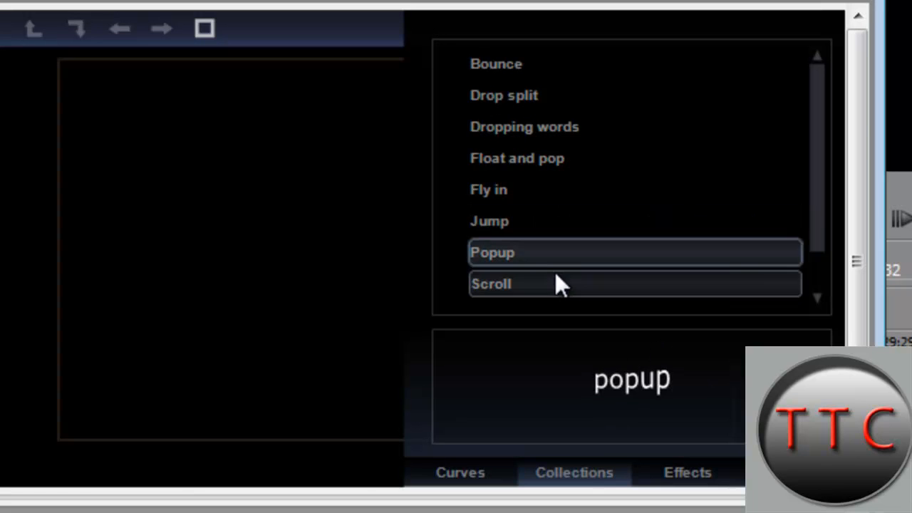
scroll("down", 3)
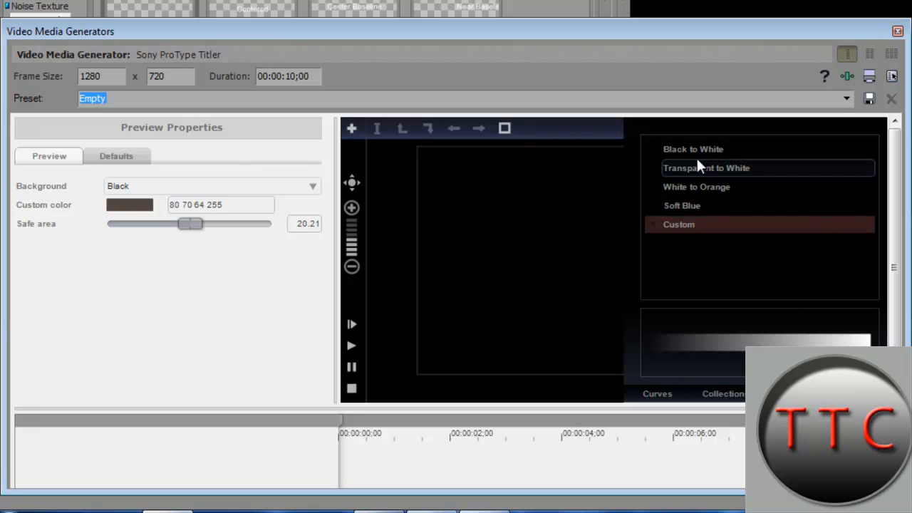
mouse_move(667, 399)
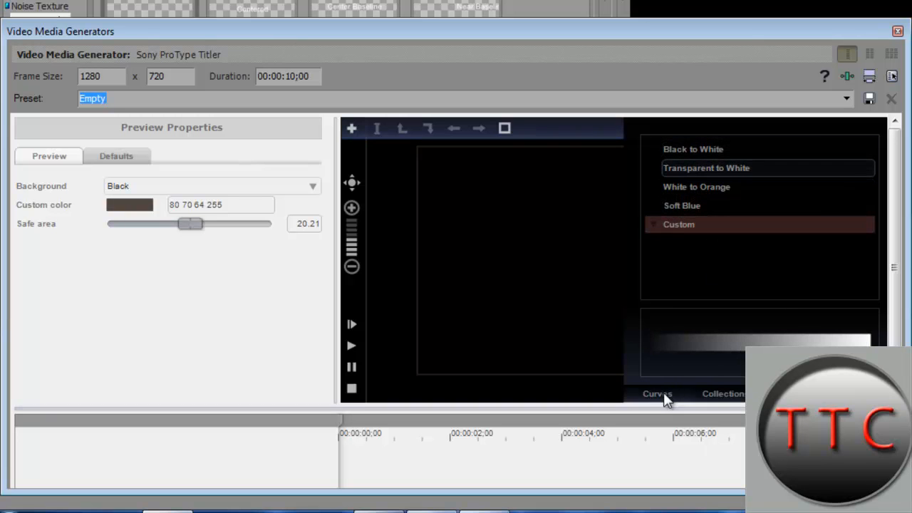
left_click(657, 393)
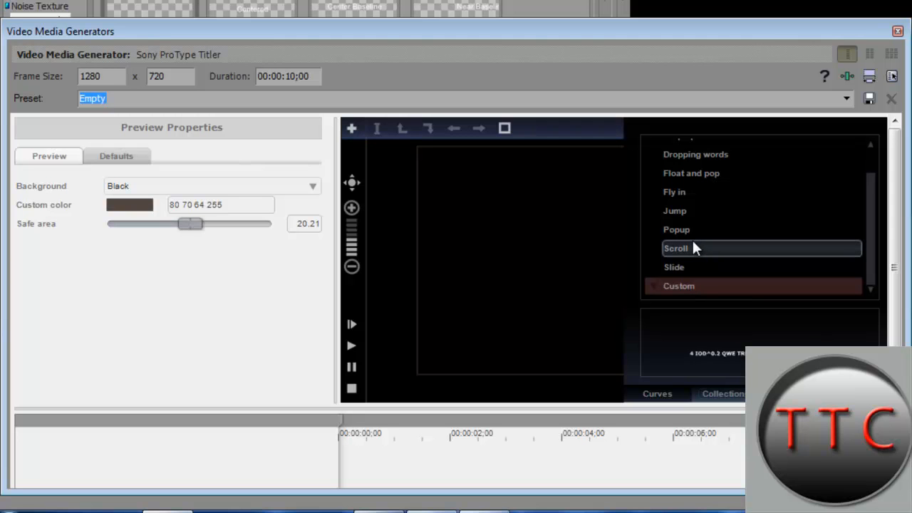
left_click(675, 241)
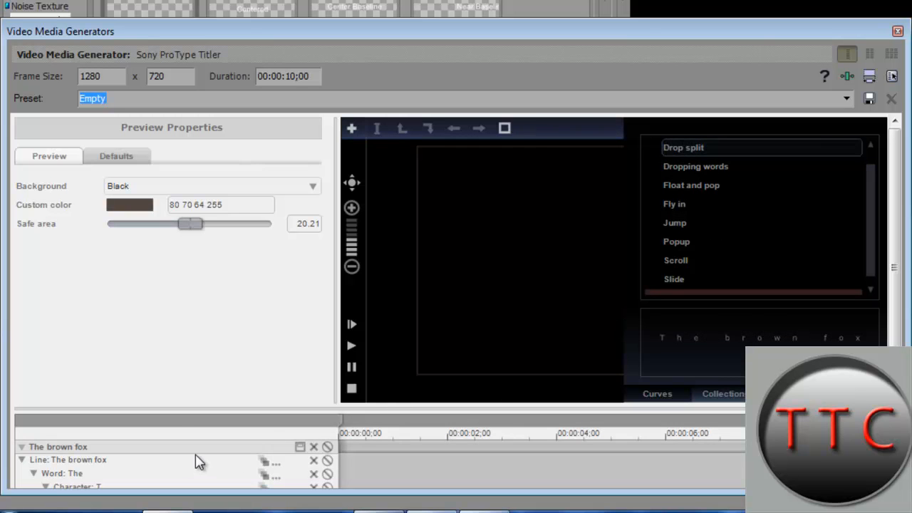
mouse_move(126, 473)
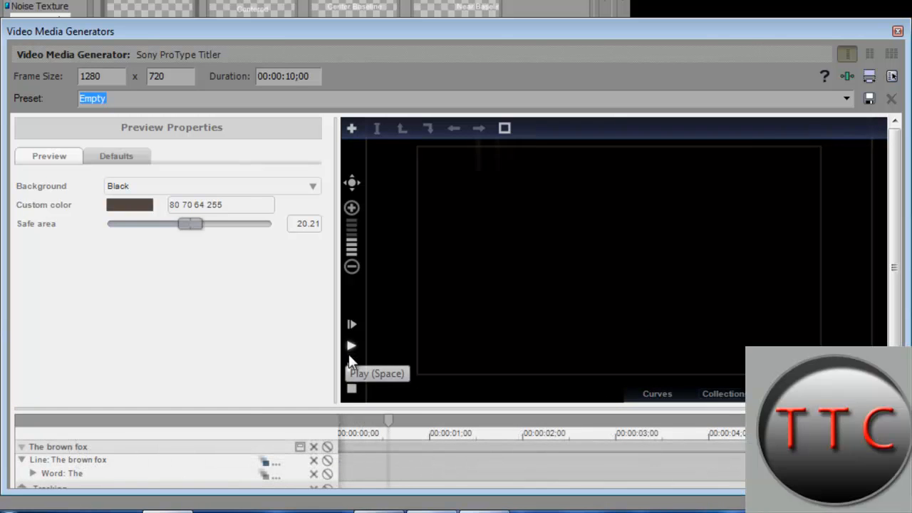
Play the title preview and replace the text with 'hfhgfhfghfghfgh'
left_click(351, 346)
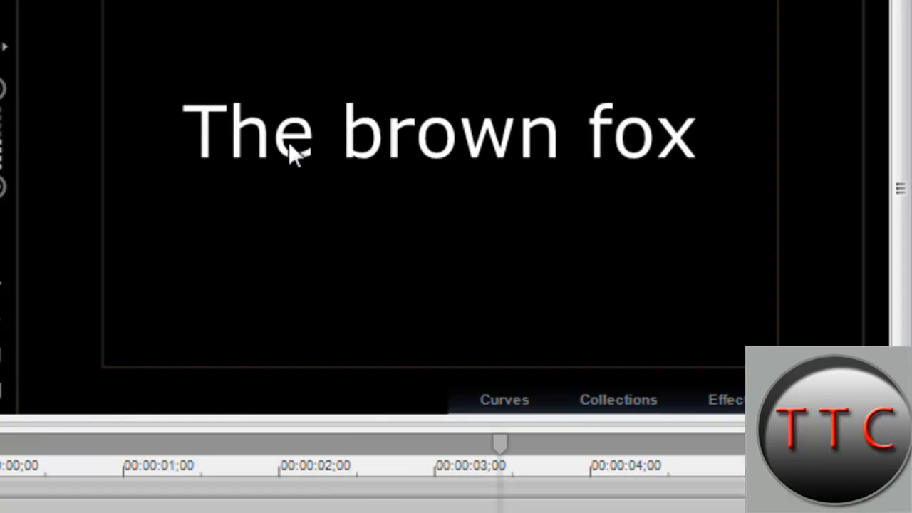
mouse_move(730, 154)
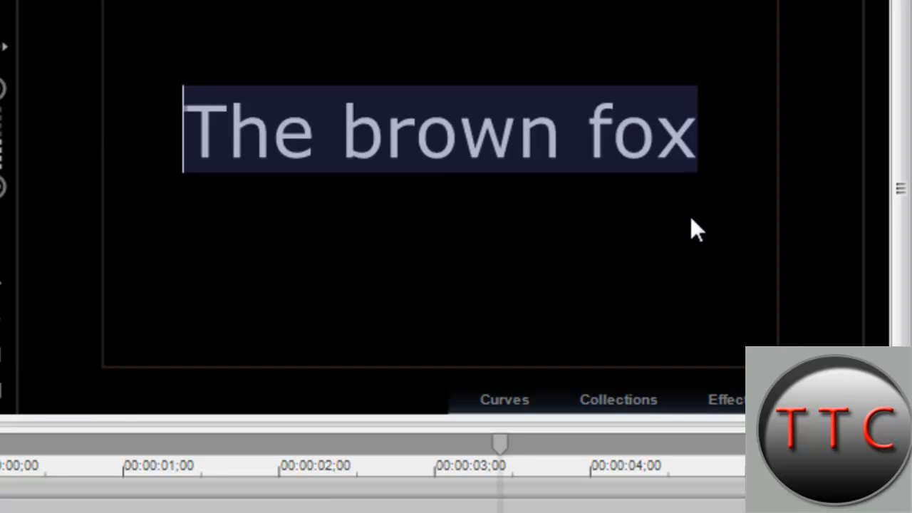
type("hf")
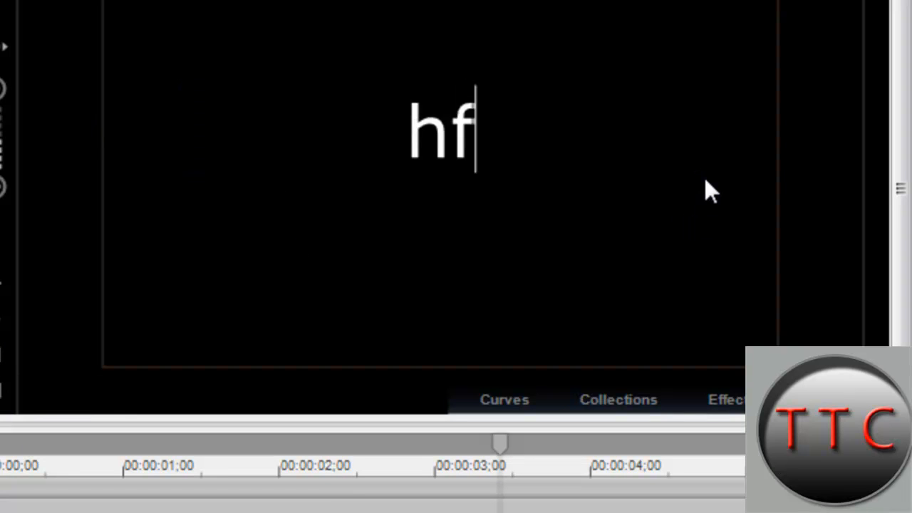
type("hgfhfghfghfgh")
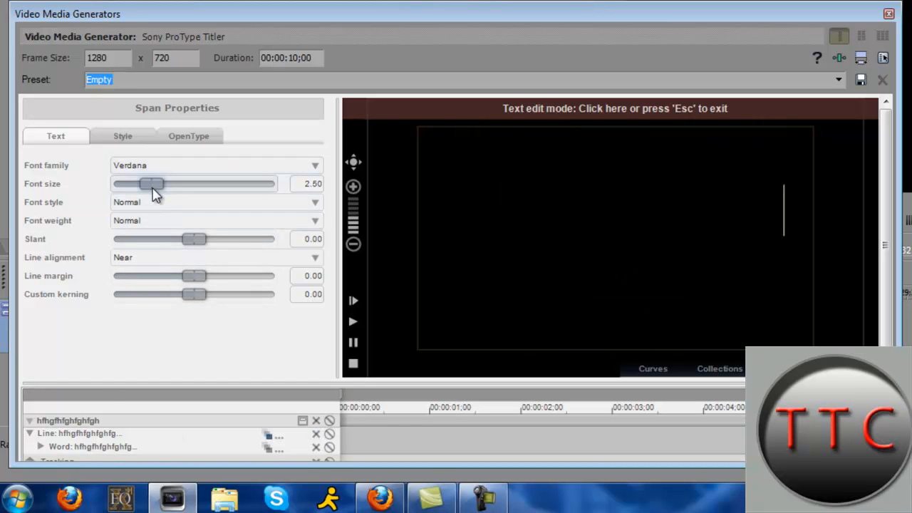
On the Style properties, thicken the stroke to 8.09 and reduce the strikethrough thickness
left_click(123, 135)
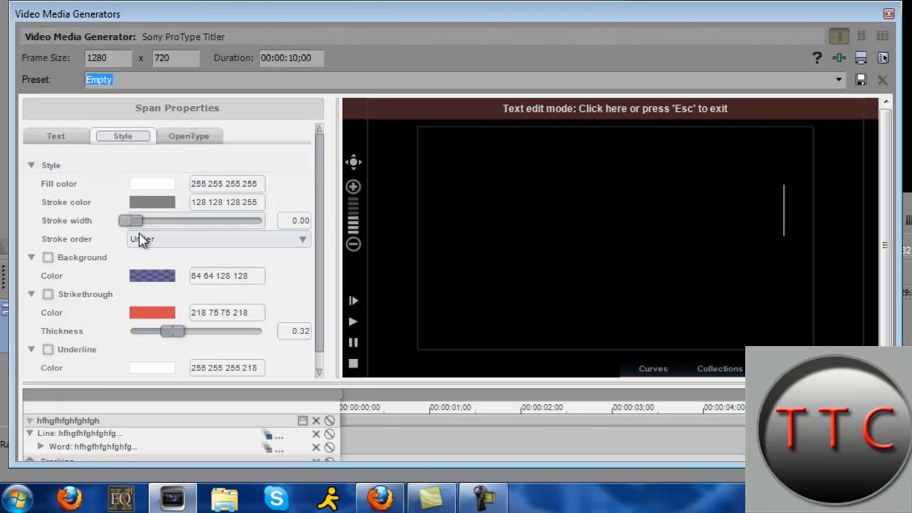
left_click_drag(131, 220, 225, 219)
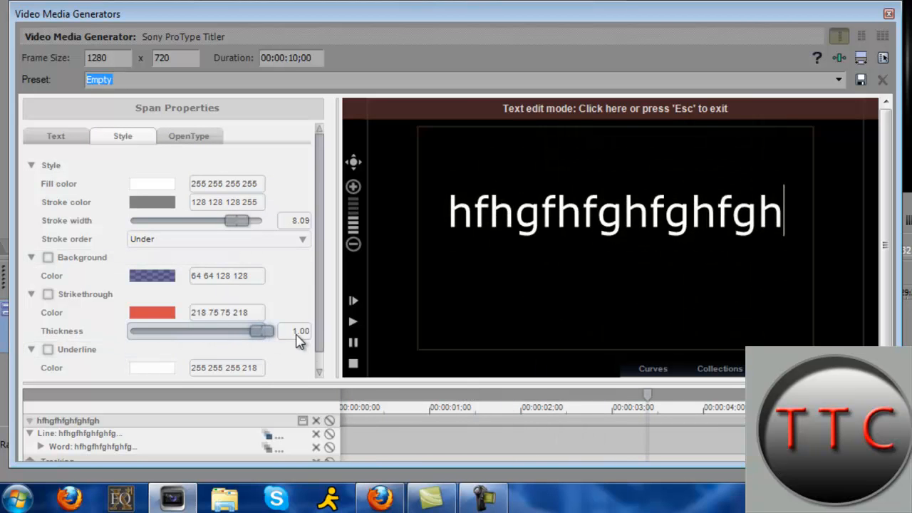
left_click_drag(264, 330, 159, 331)
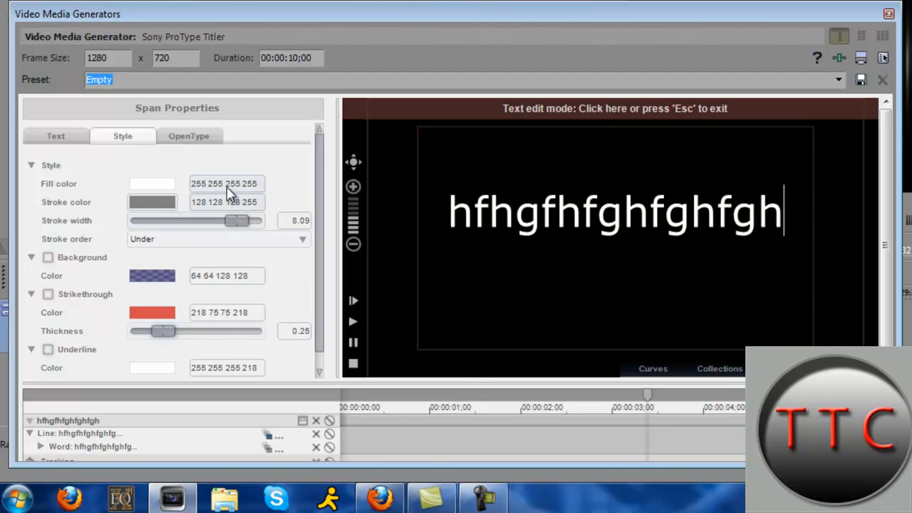
On the Text properties, adjust the line margin to 1.20 and slant the text into italics at 0.17
left_click(55, 136)
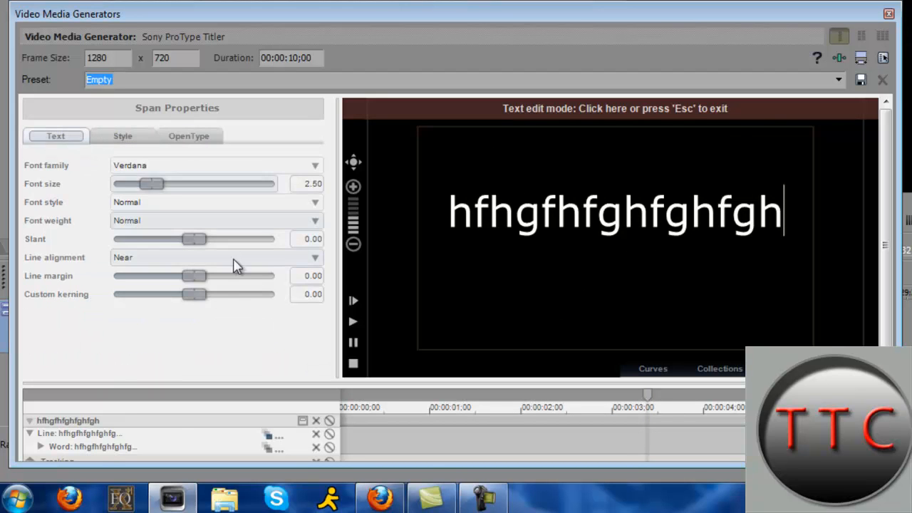
left_click_drag(189, 277, 148, 277)
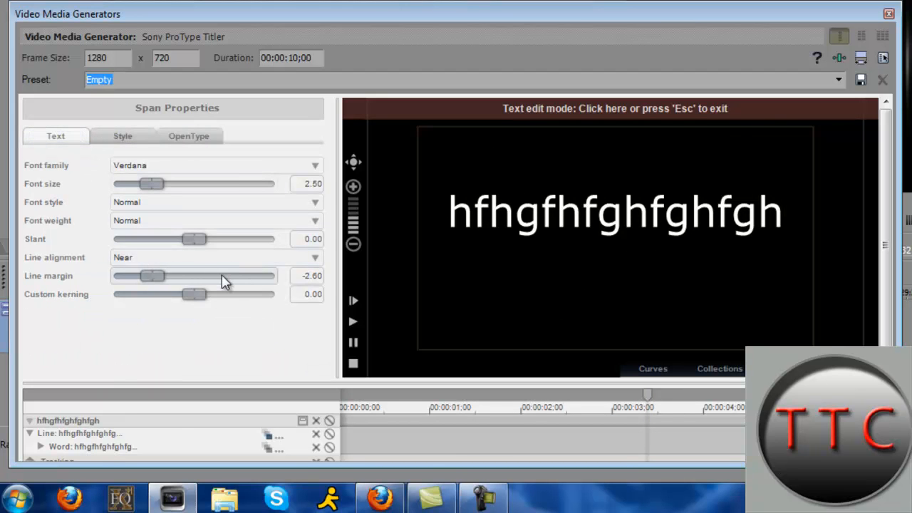
left_click_drag(151, 276, 192, 277)
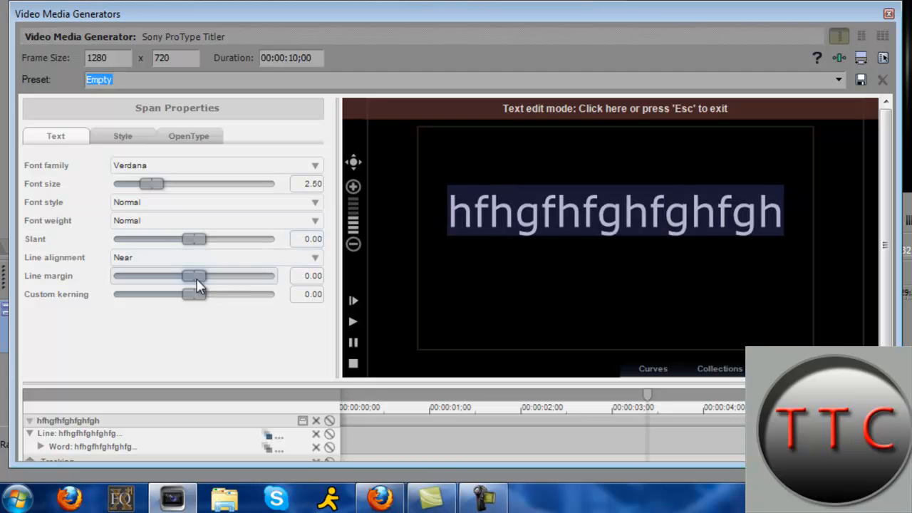
left_click_drag(191, 276, 214, 276)
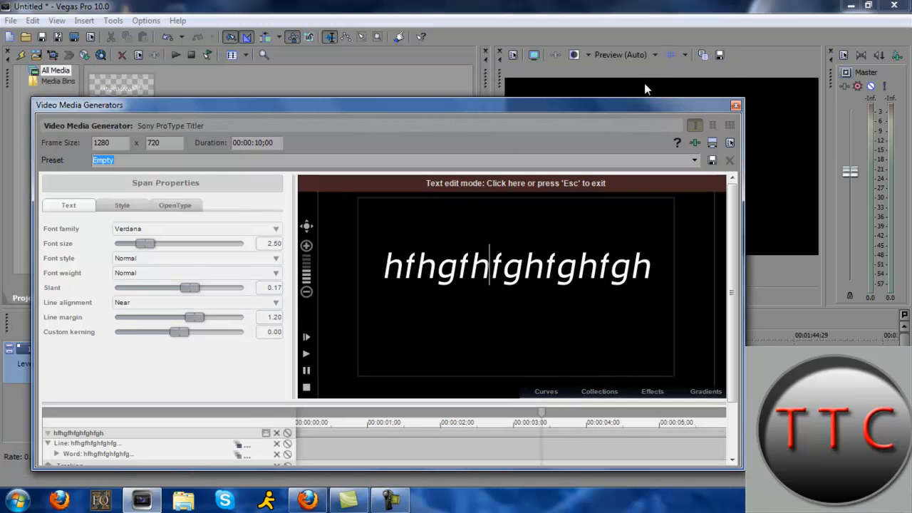
Close the titler so the italic title event sits on the timeline and pause playback on it in the preview
left_click(736, 106)
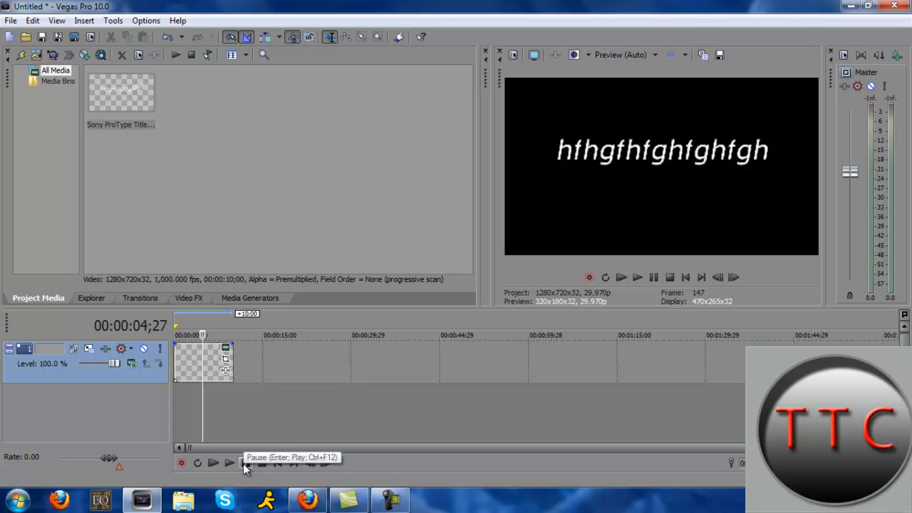
left_click(245, 463)
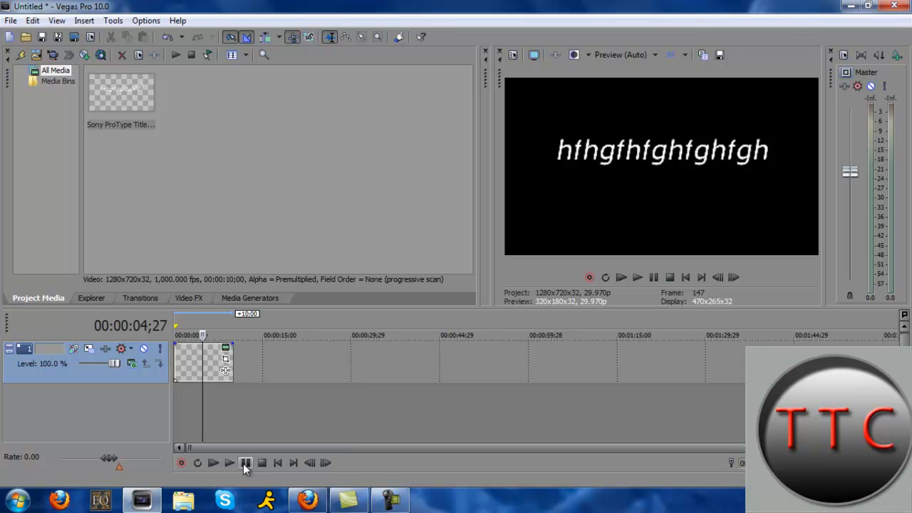